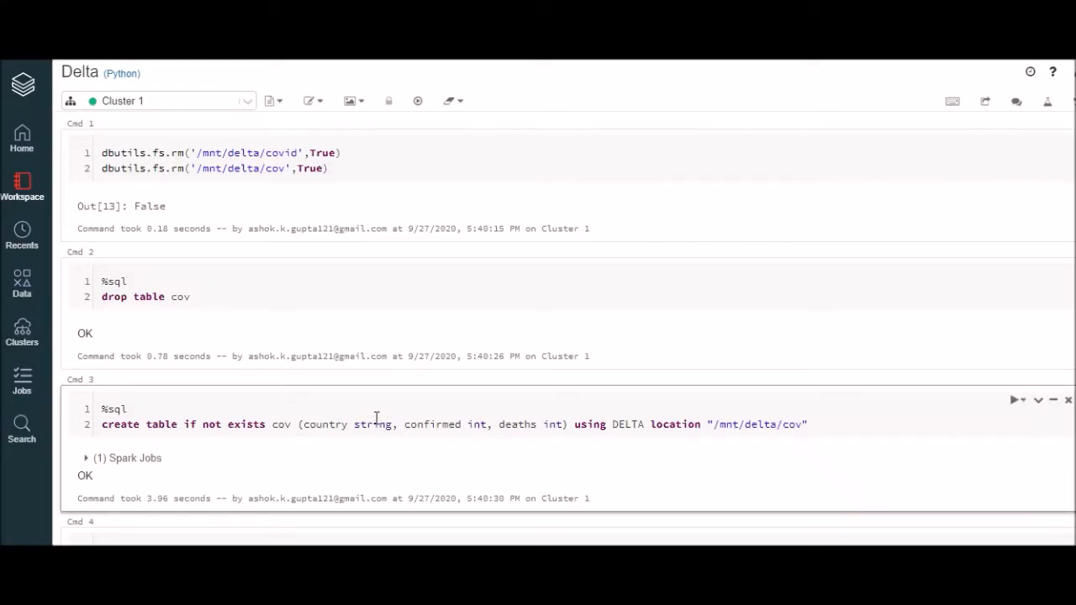
Remove 'if not exists' from CREATE TABLE cov, see TableAlreadyExistsException, then restore 'if not exists'.
scroll(down, 3)
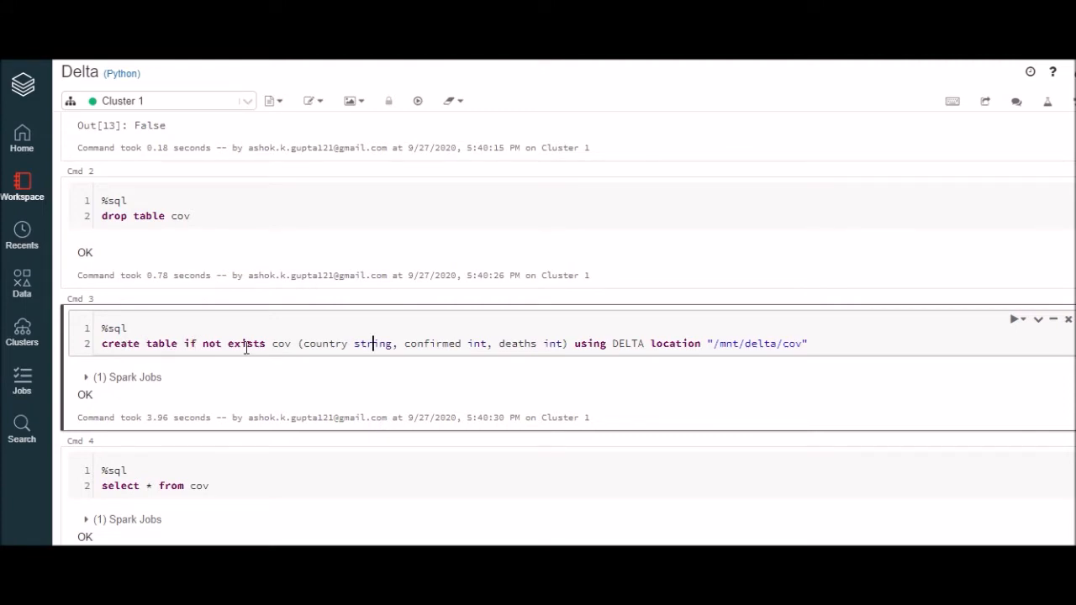
double_click(281, 344)
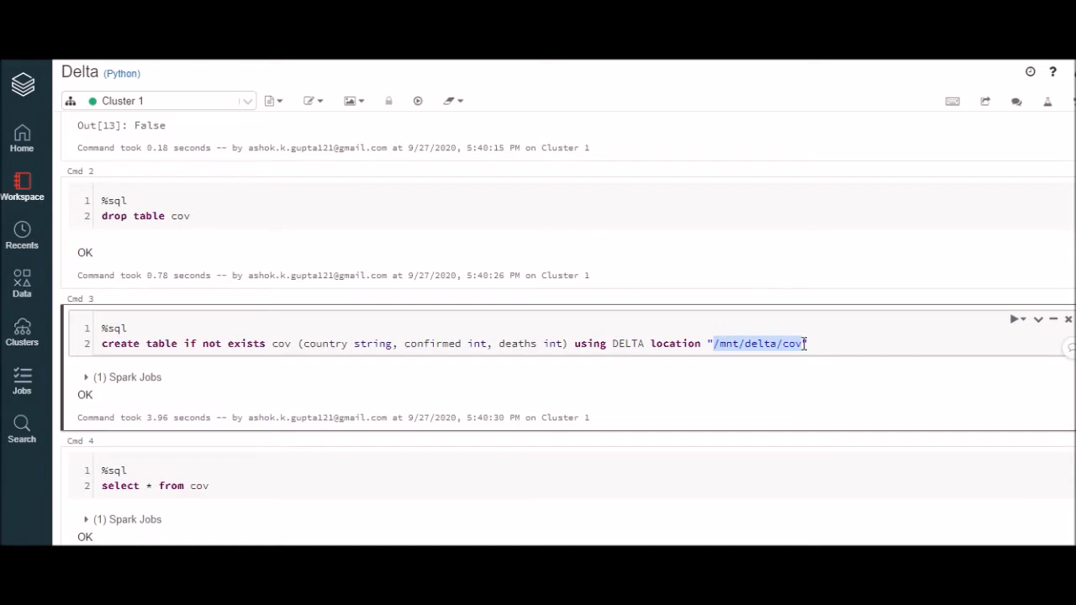
click(126, 328)
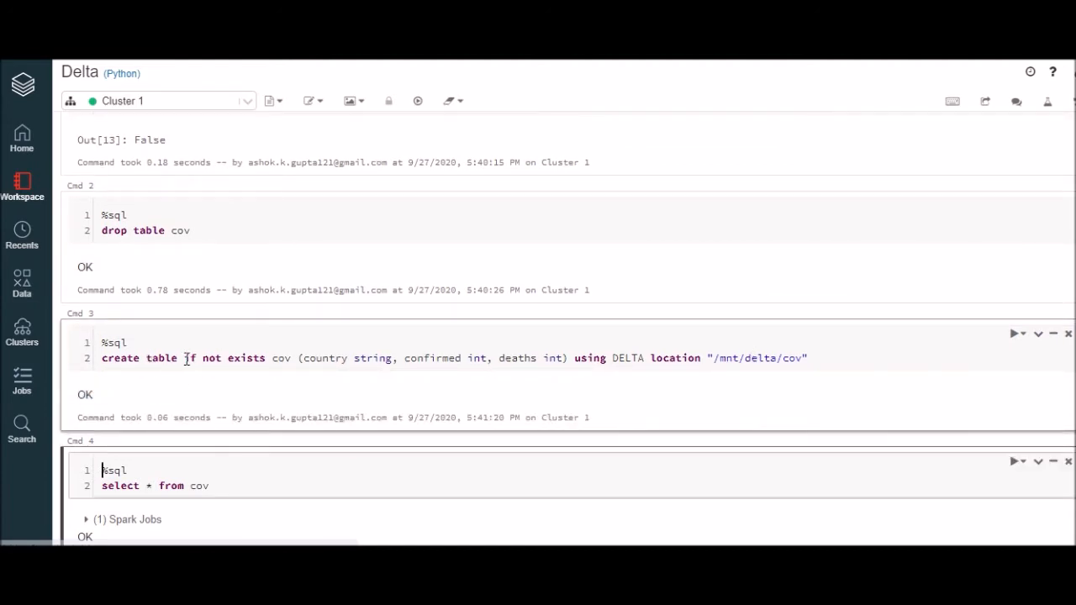
double_click(217, 358)
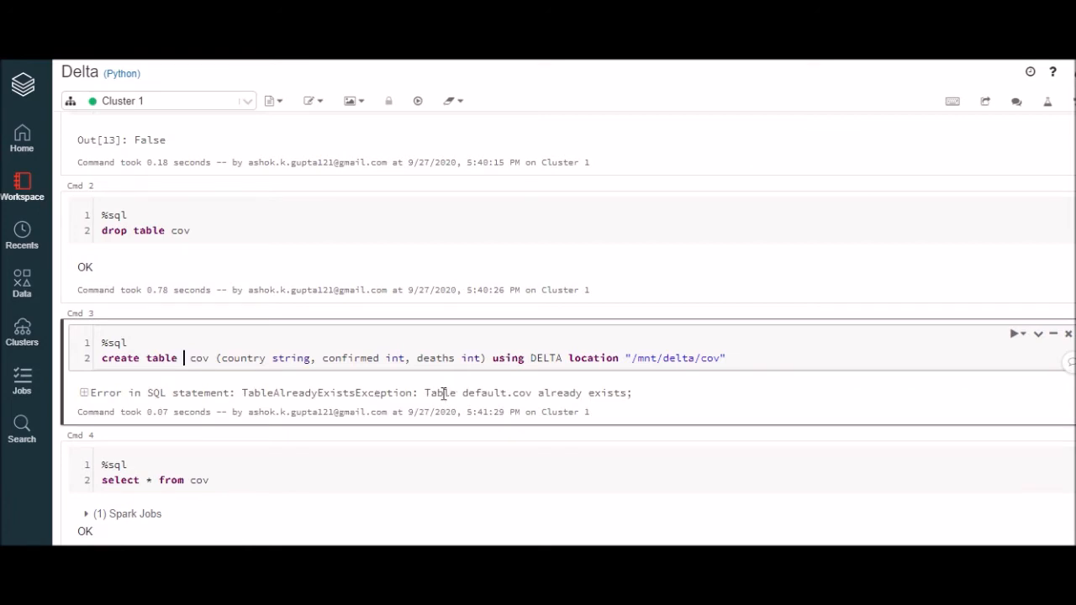
drag(448, 394, 599, 393)
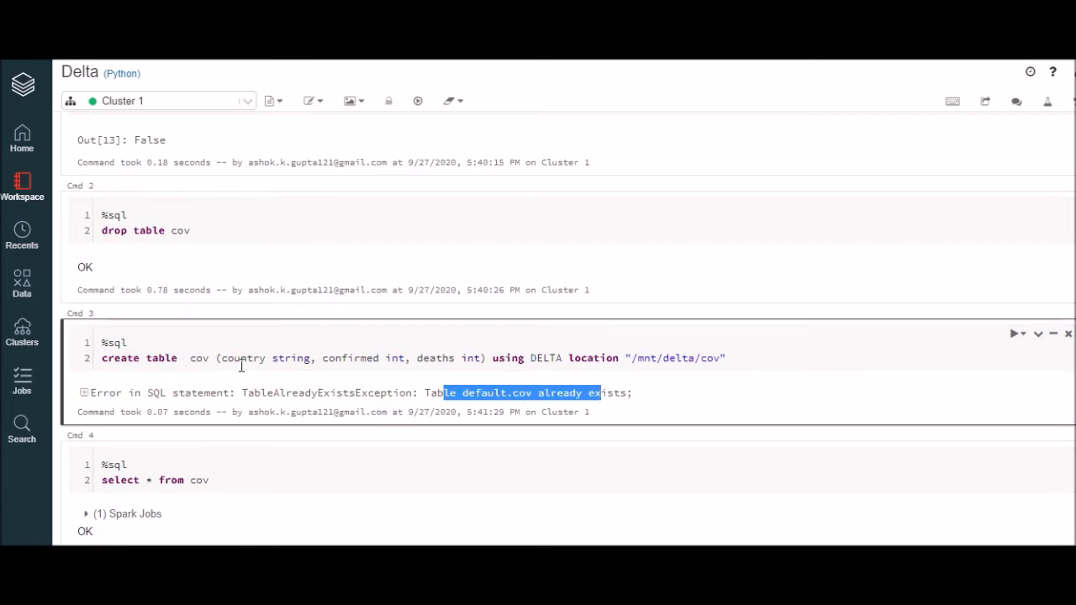
text(if not exists)
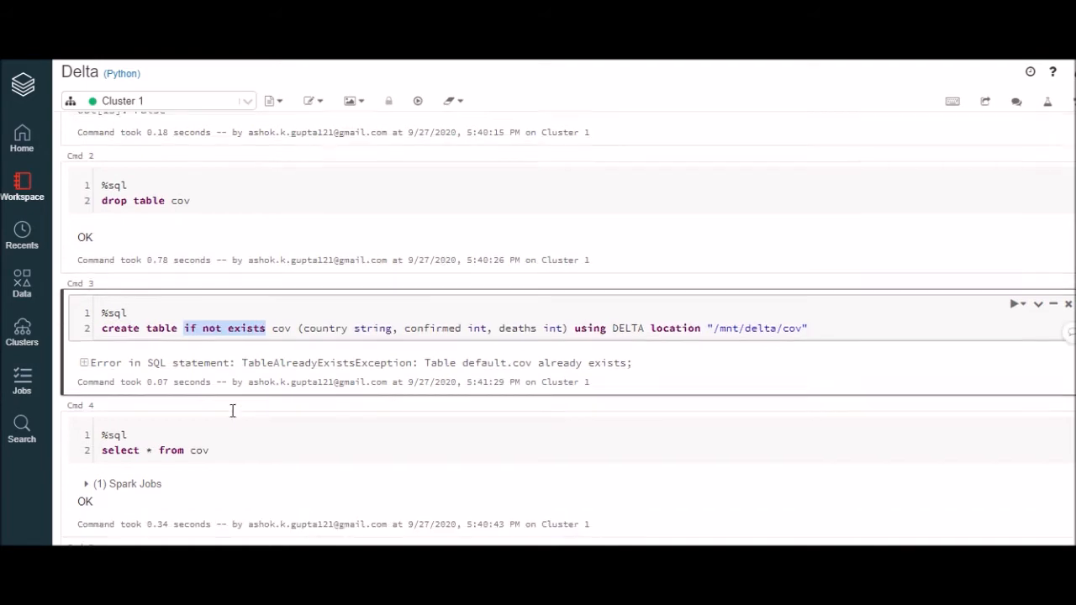
scroll(down, 3)
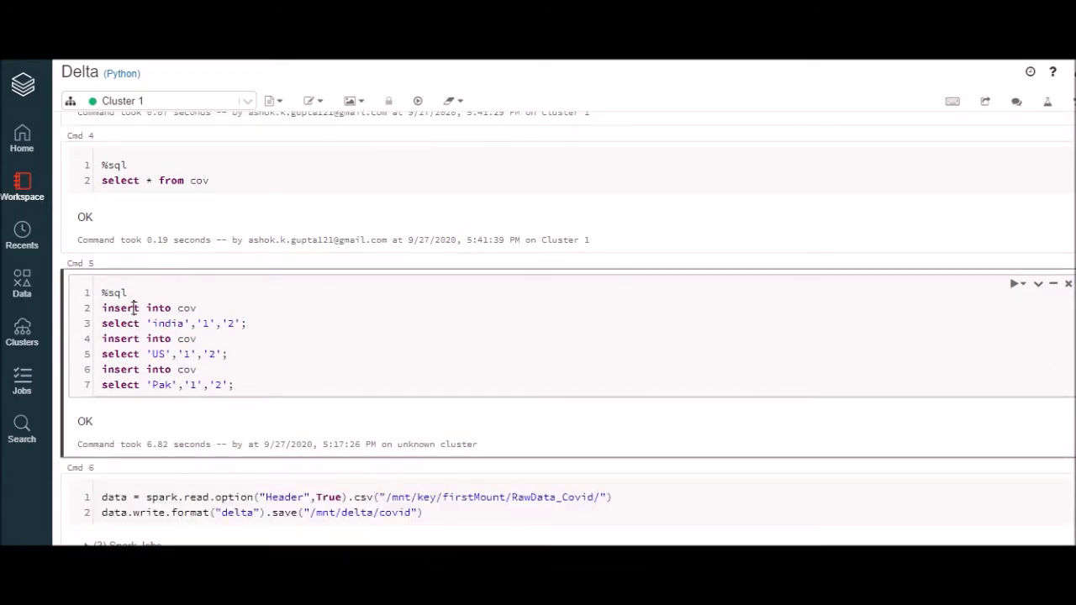
mouse_move(265, 348)
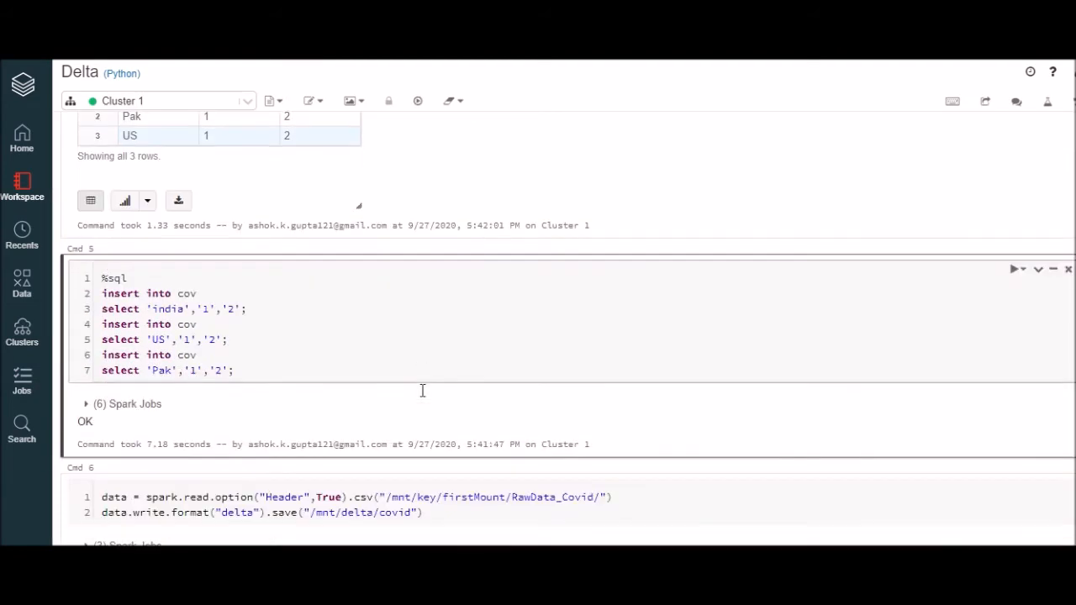
Insert india, US and Pak rows into cov and list them with SELECT *.
scroll(down, 3)
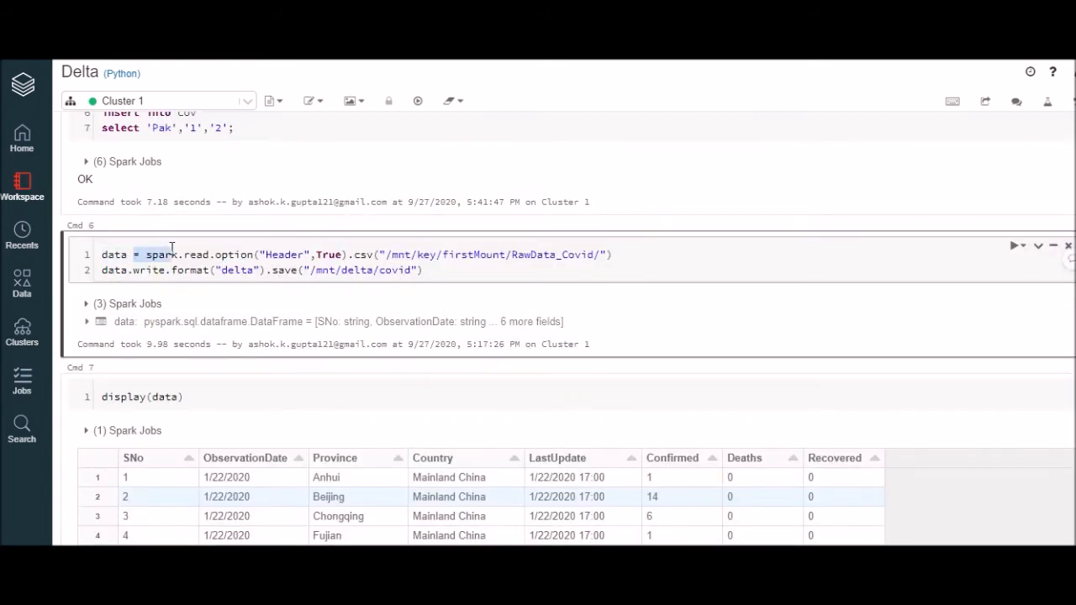
mouse_move(444, 254)
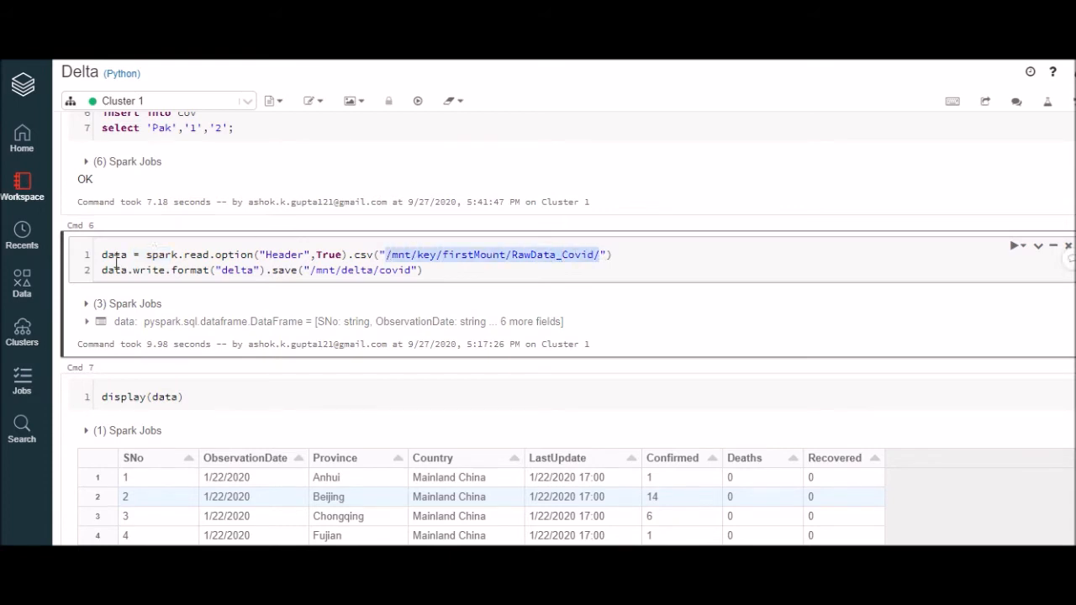
Read the RawData_Covid CSV folder, save it as Delta to /mnt/delta/covid and display the rows.
double_click(114, 255)
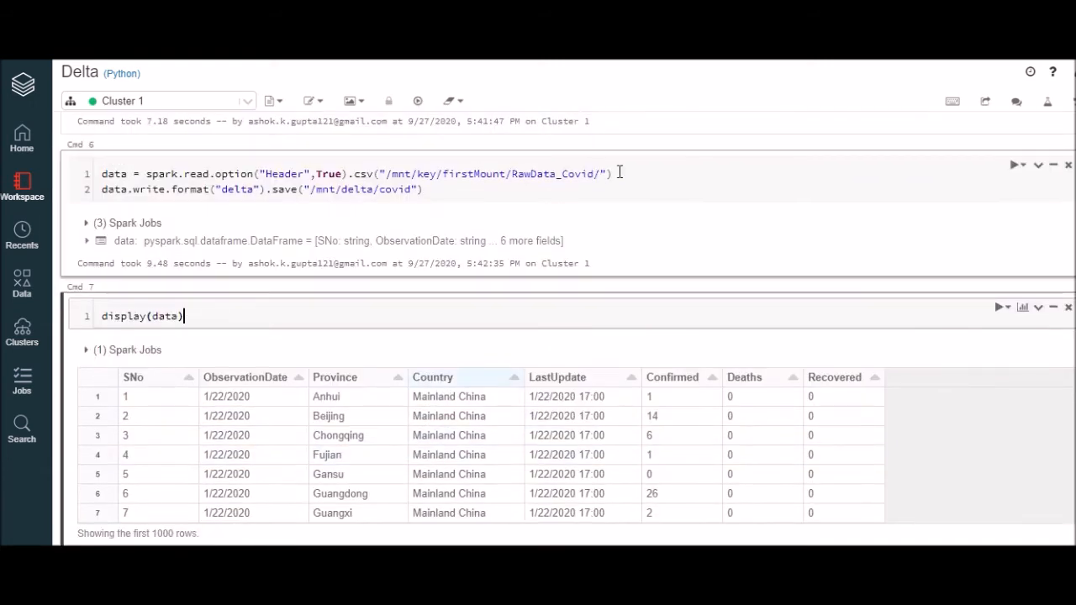
scroll(down, 3)
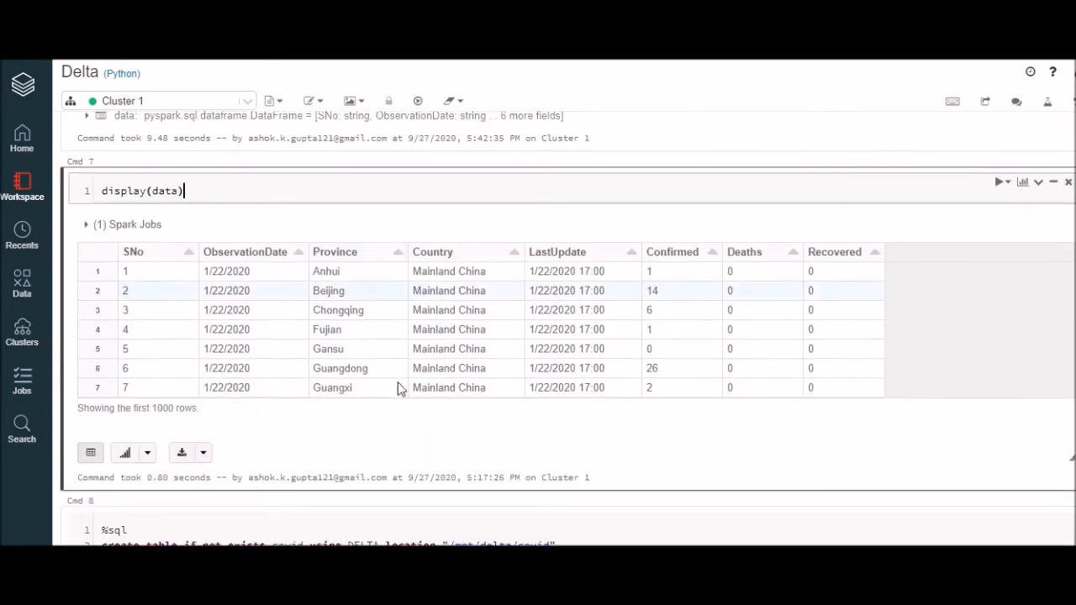
Create table covid USING DELTA at /mnt/delta/covid and query it with SELECT *.
scroll(down, 3)
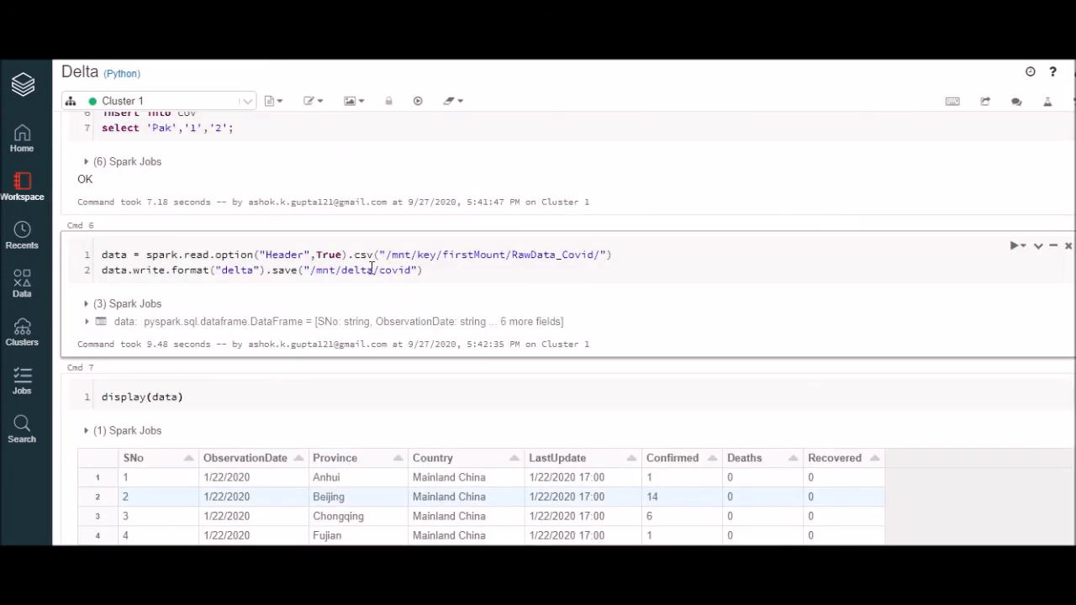
scroll(down, 3)
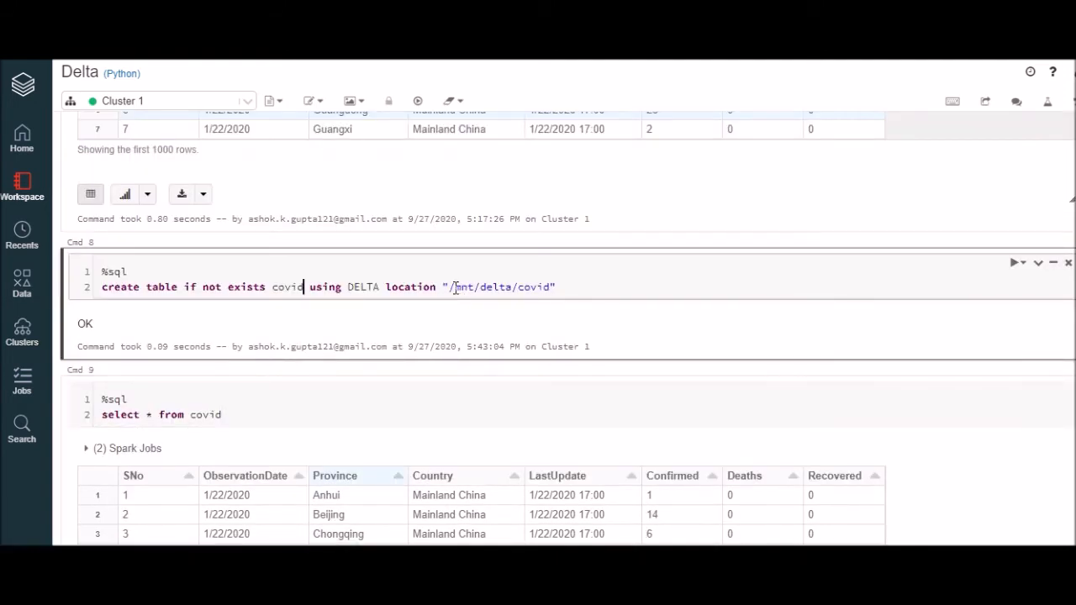
double_click(498, 285)
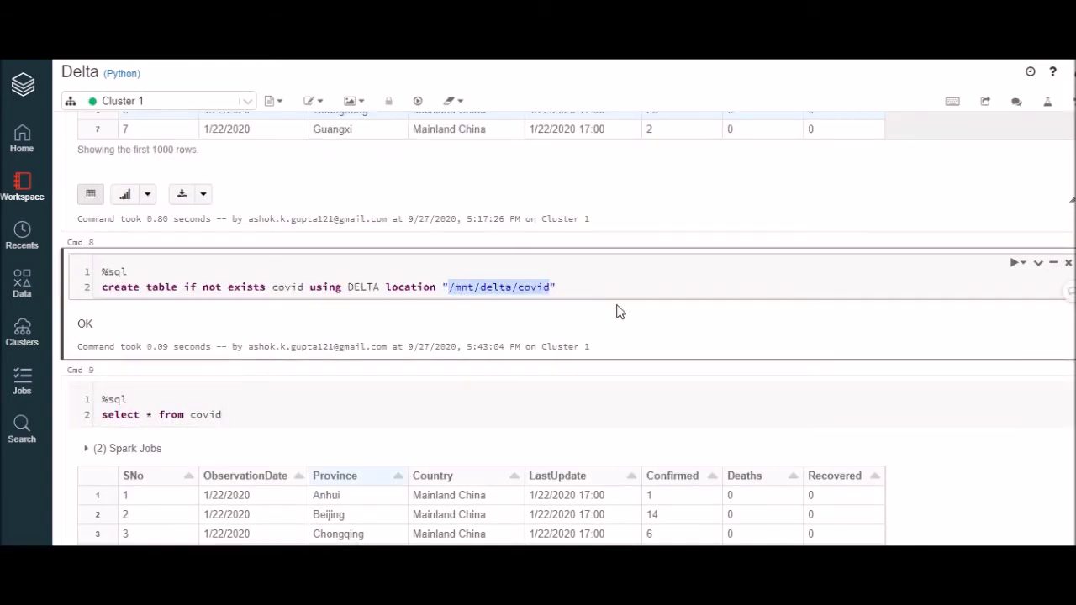
scroll(down, 3)
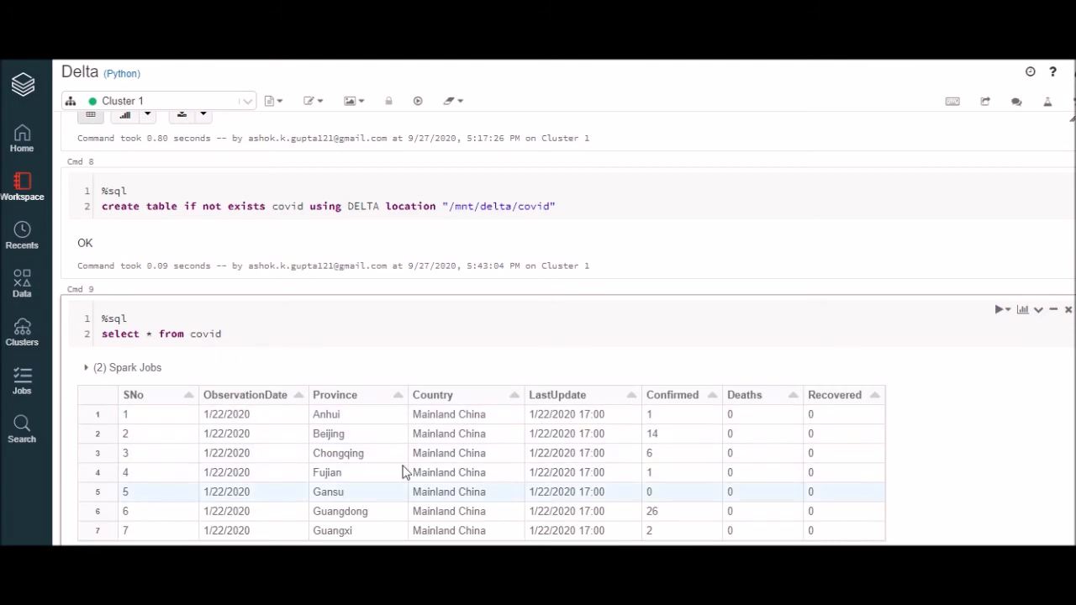
scroll(up, 3)
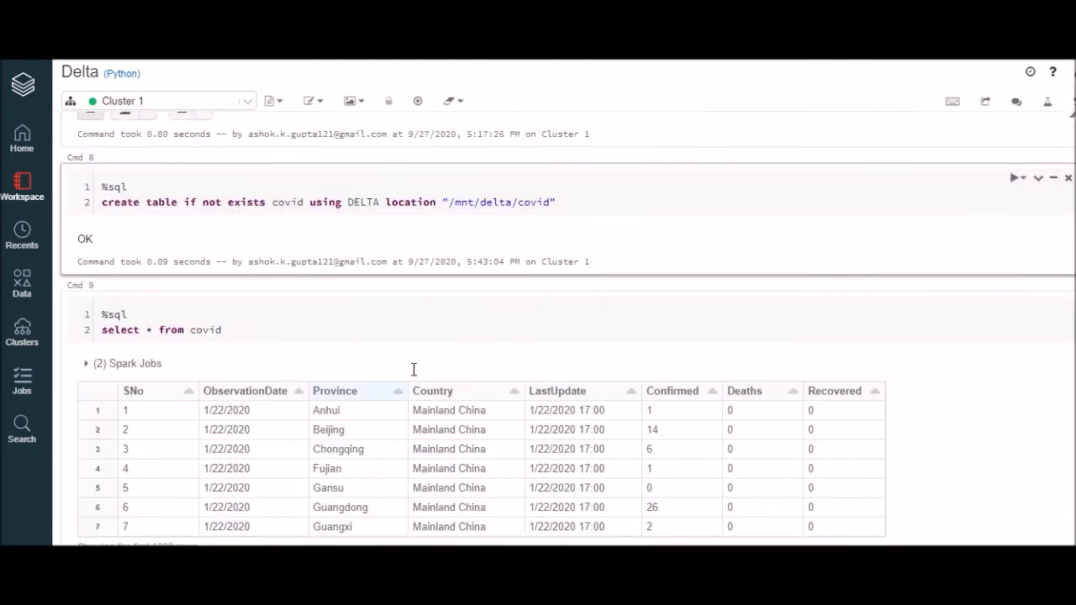
scroll(down, 3)
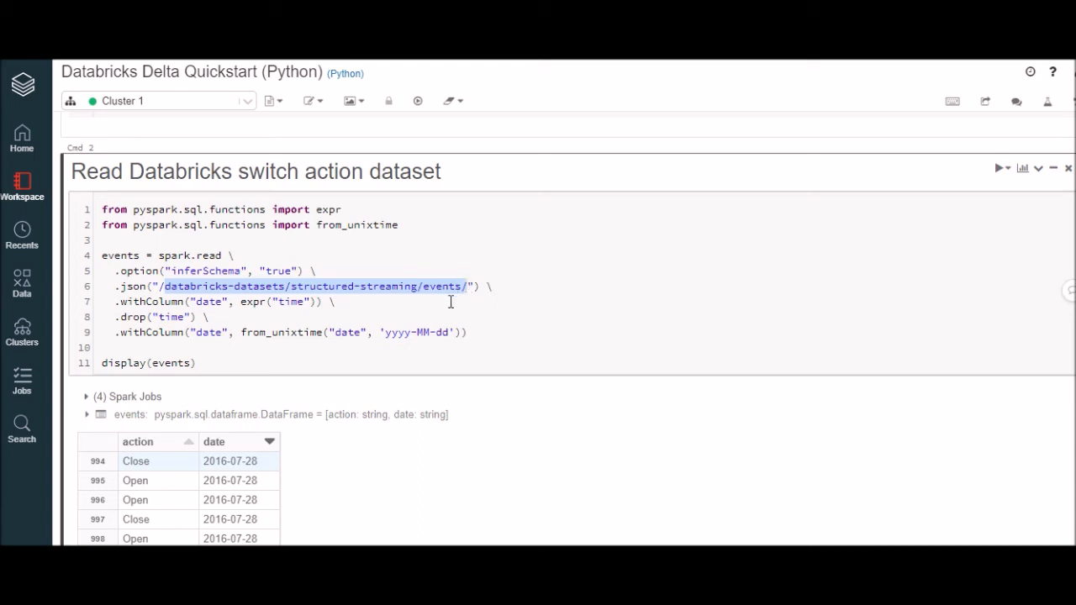
Review the Quickstart's spark.read.json events cell, noting the action and date columns.
click(427, 286)
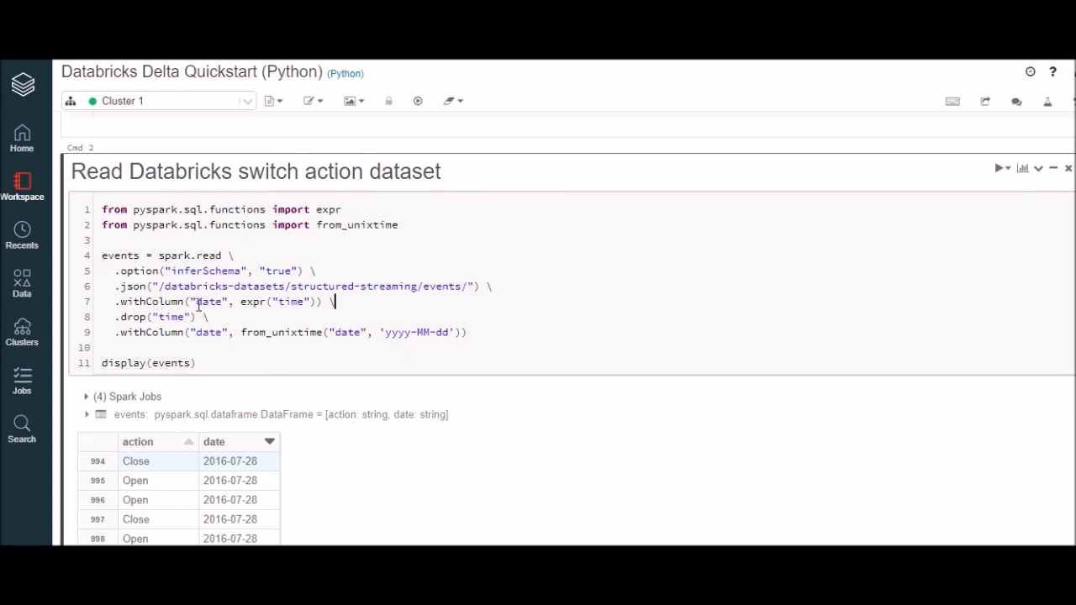
double_click(209, 303)
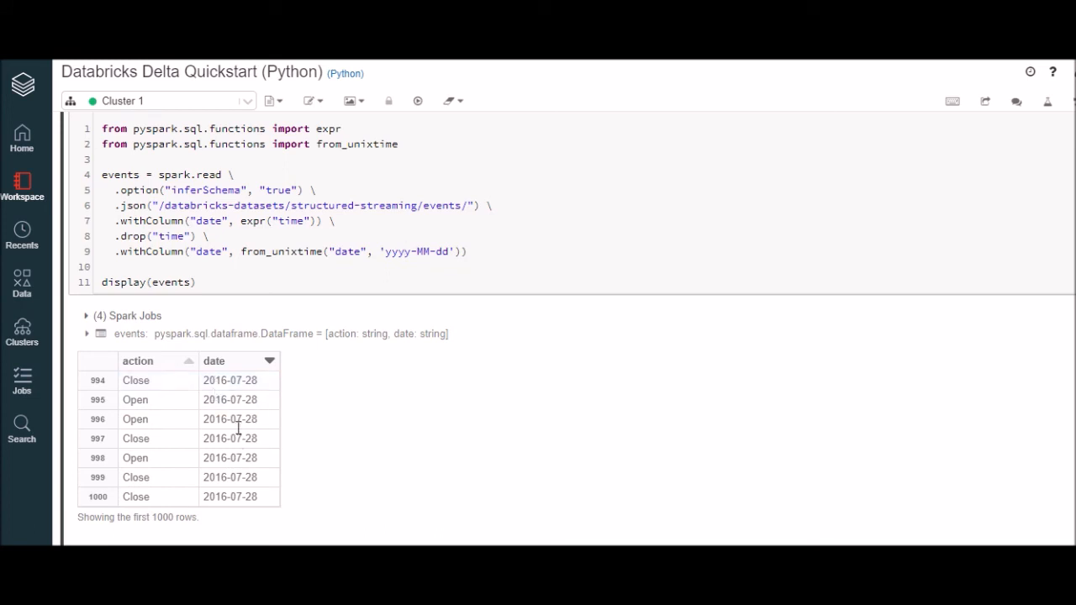
scroll(down, 3)
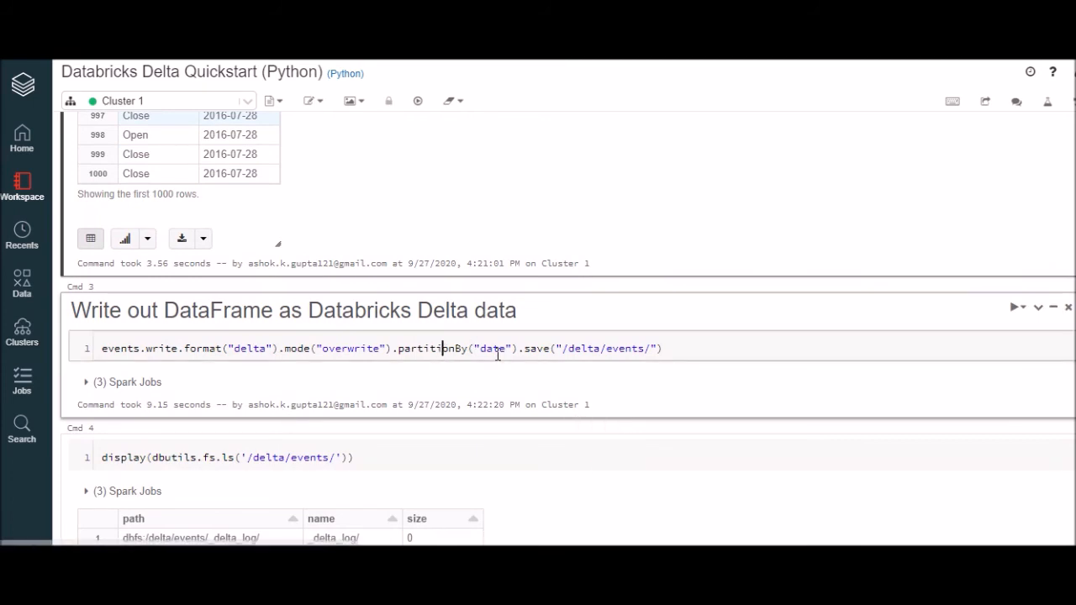
Review events written as Delta partitionBy('date') to /delta/events/ and its date= subfolders, 24-28 July.
double_click(491, 348)
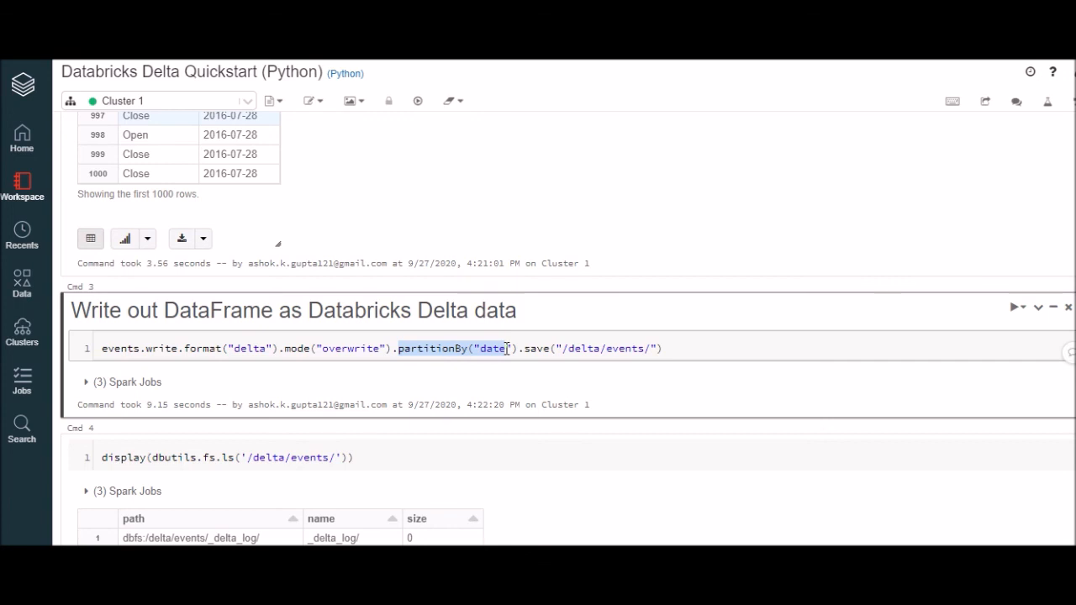
scroll(down, 3)
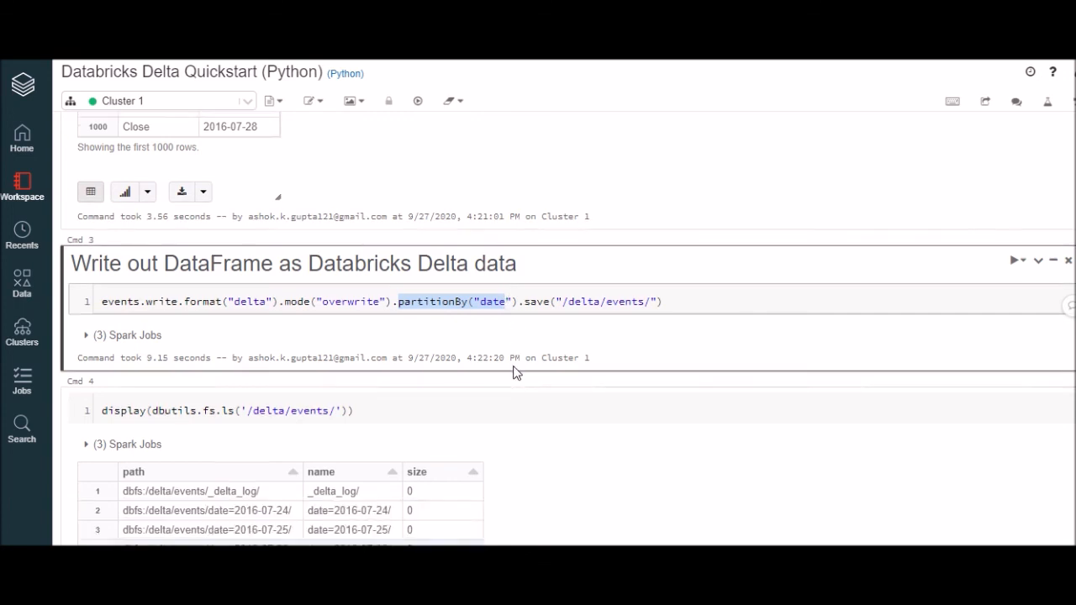
scroll(down, 3)
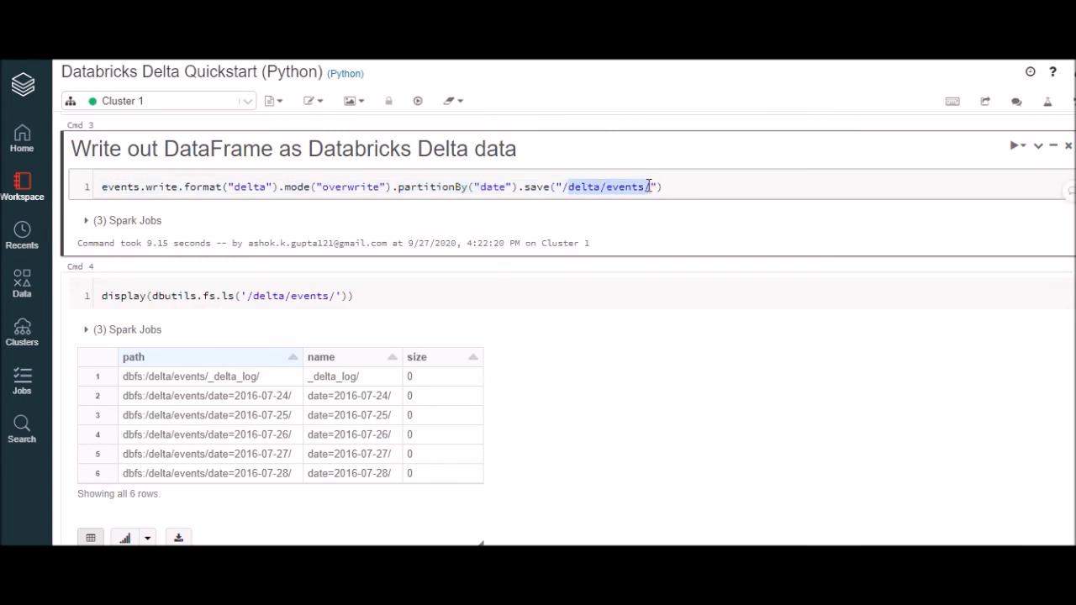
scroll(down, 3)
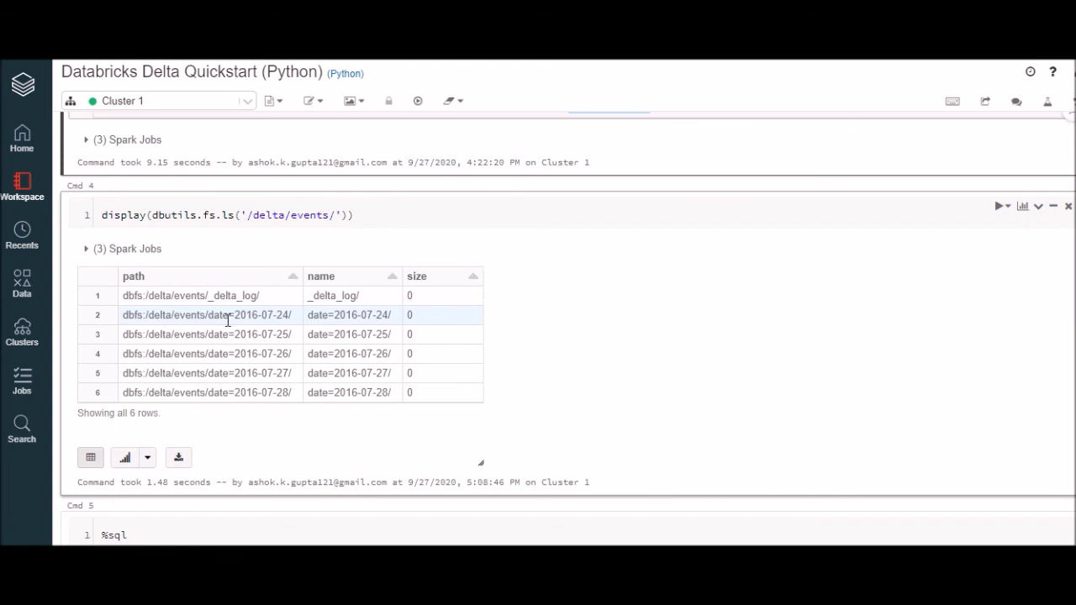
double_click(218, 314)
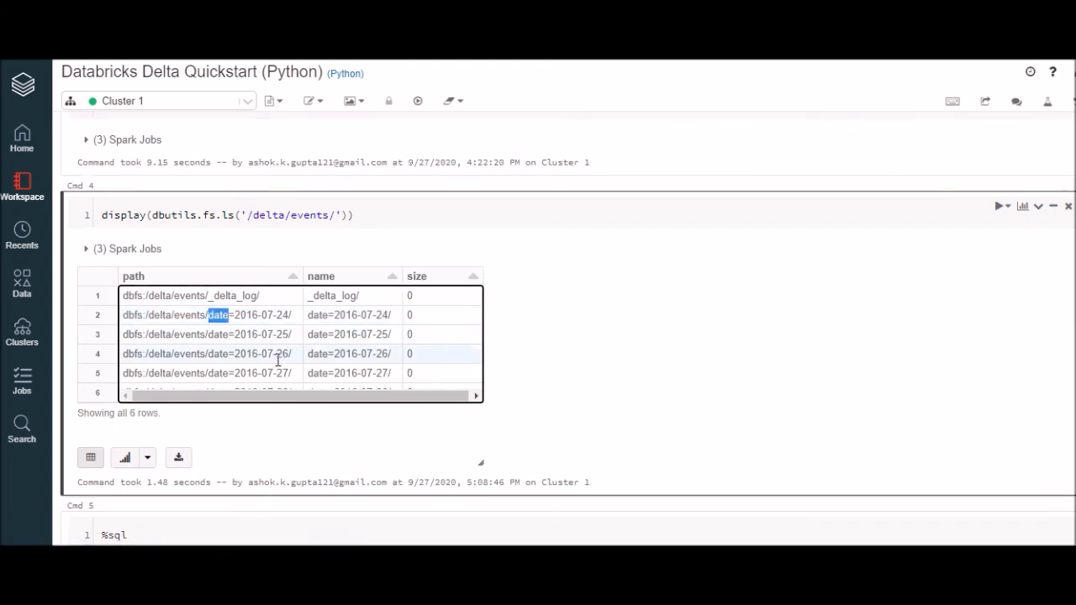